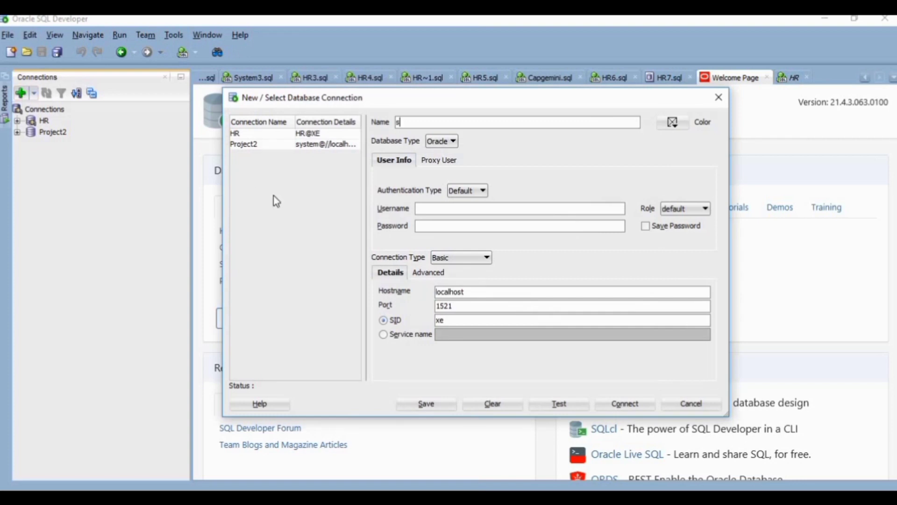
Enter connection name and username 'system' with a saved password, then test it (fails: ORA-28000 account locked).
text(ystem)
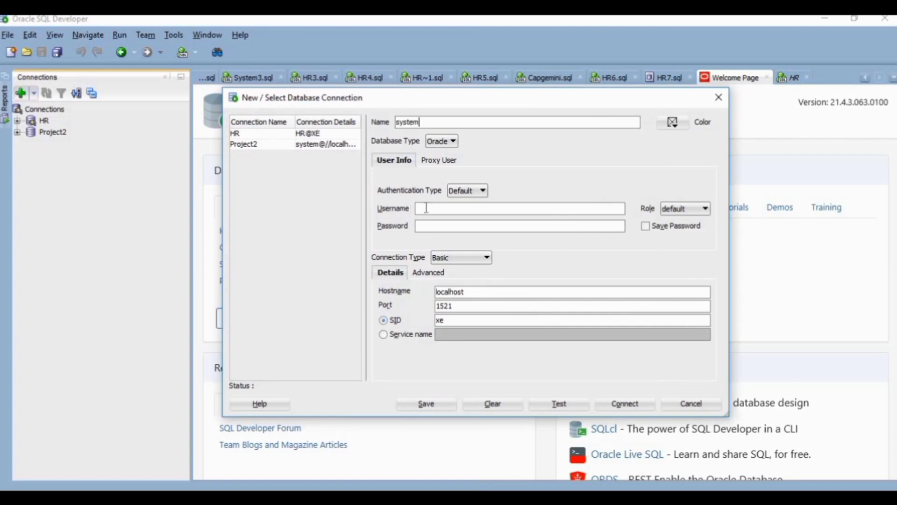
text(system)
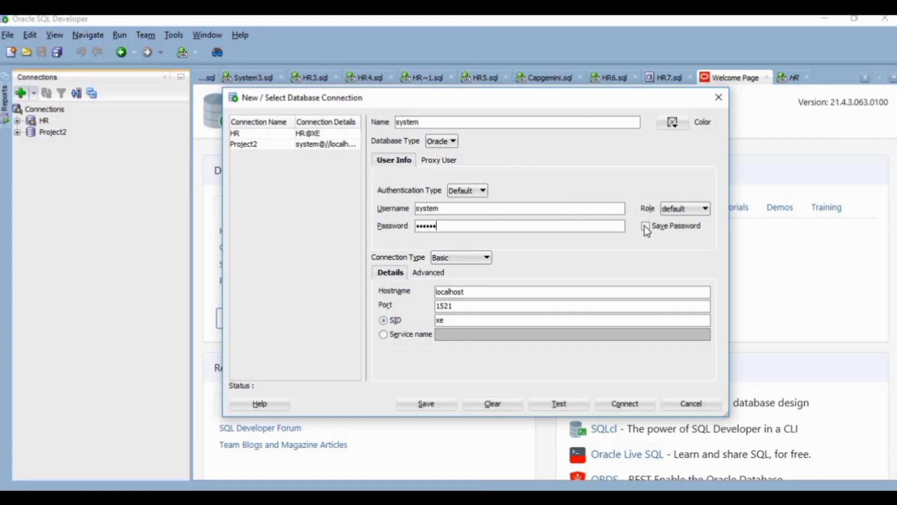
click(645, 225)
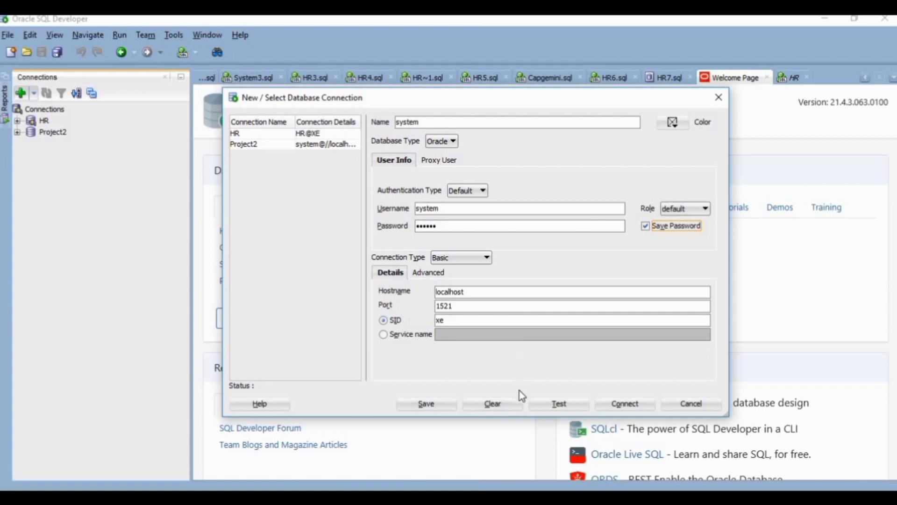
click(559, 404)
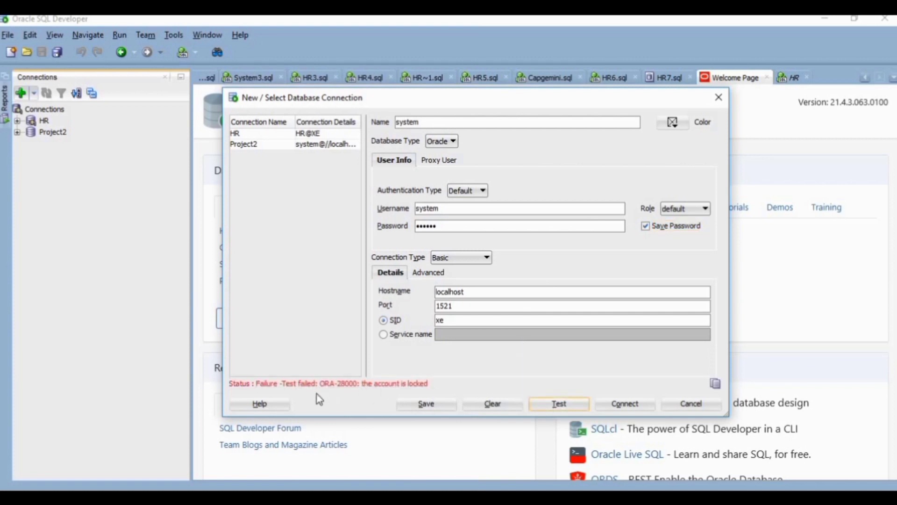
mouse_move(455, 383)
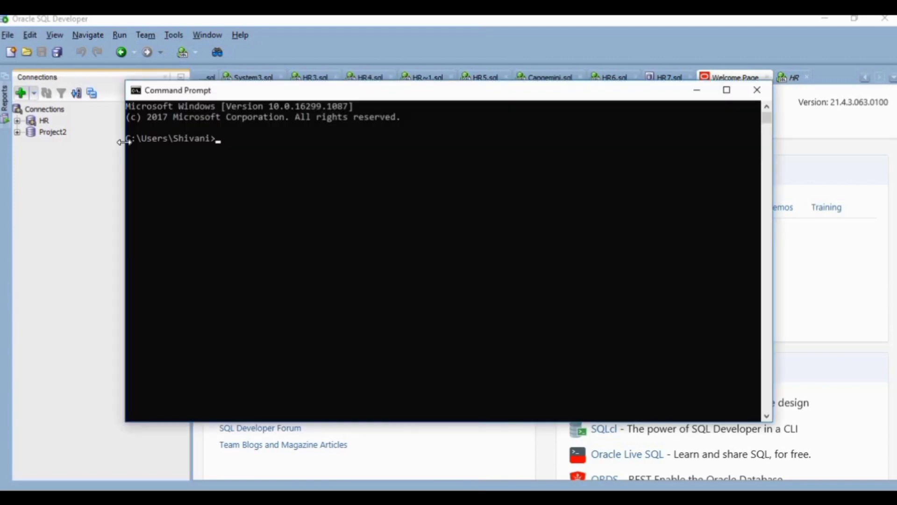
Start SQL*Plus with /nolog and connect locally via 'conn / as sysdba'.
text(s)
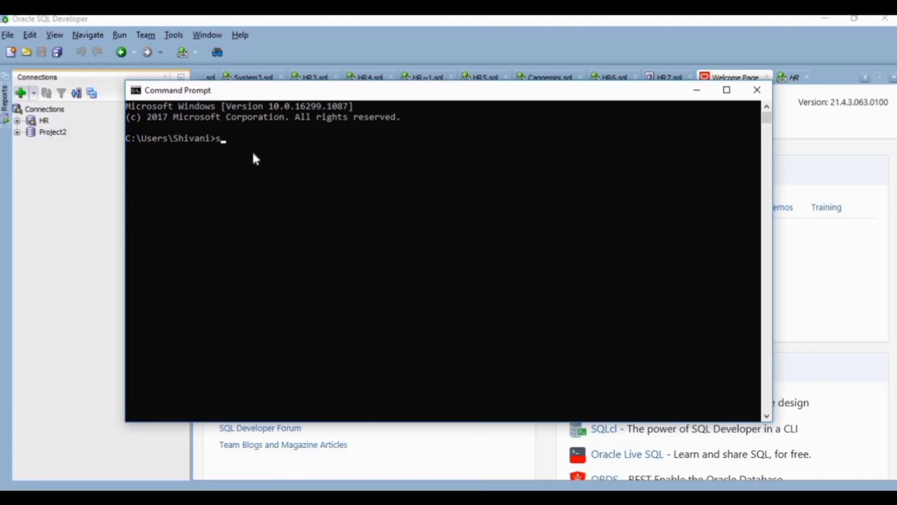
text(qlplus)
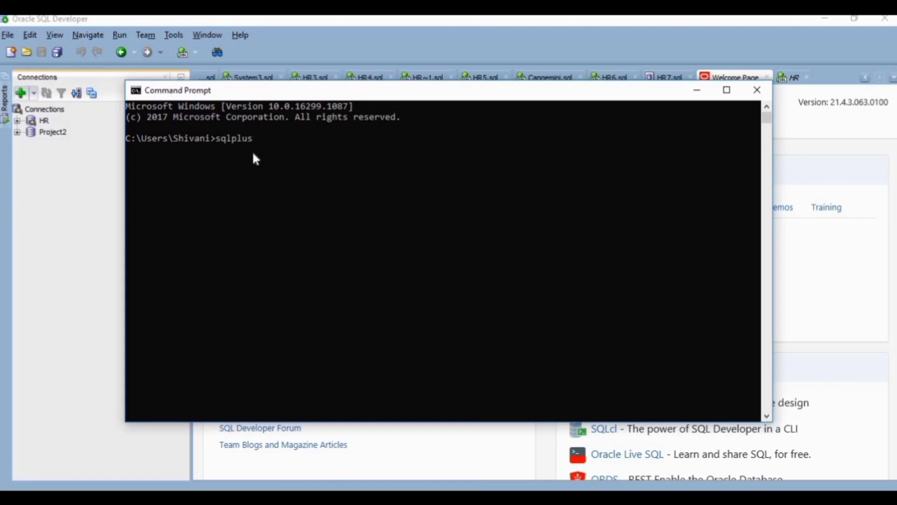
text(/nolog)
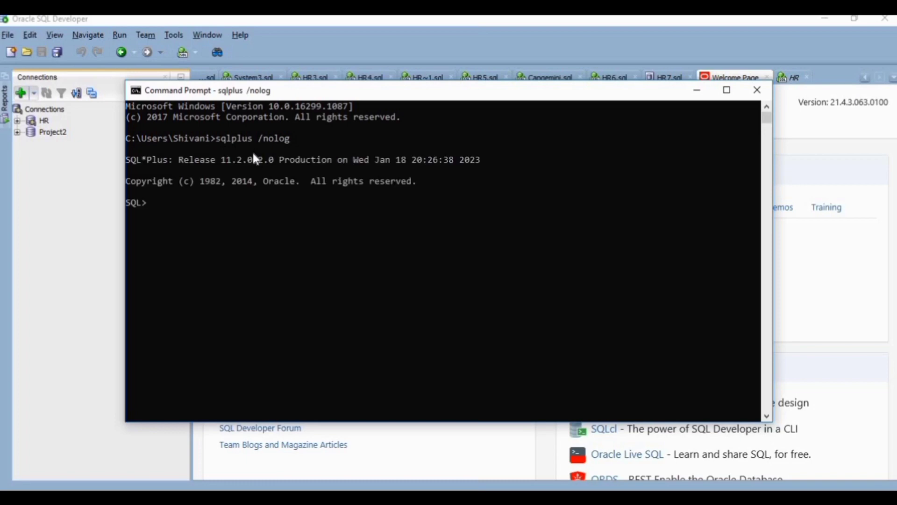
text(c)
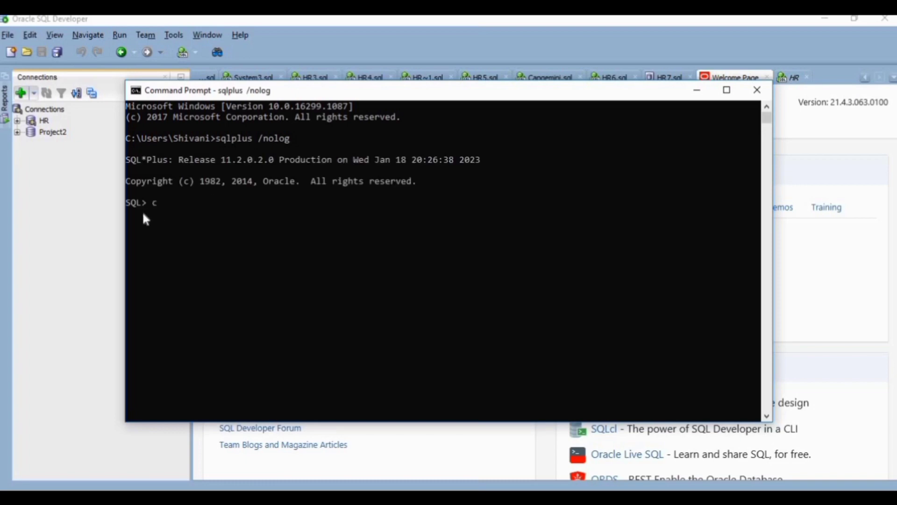
text(onn .)
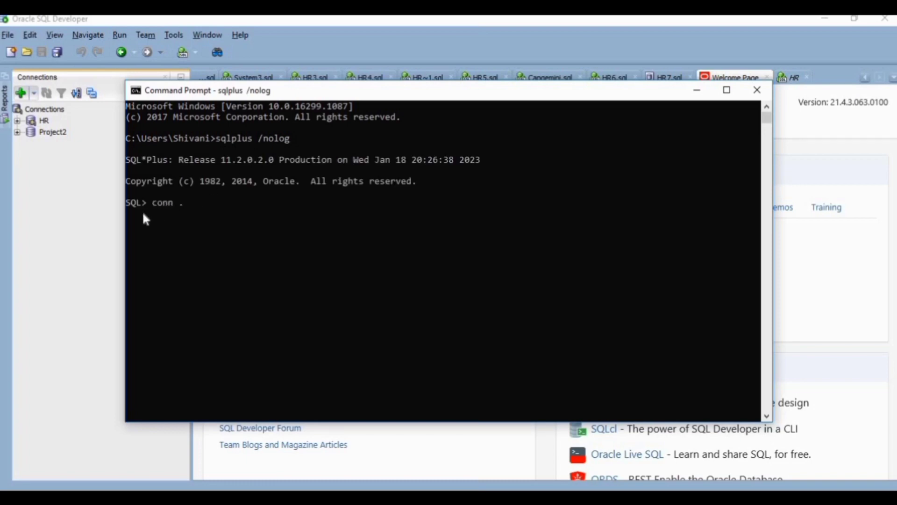
text(/as sysdb)
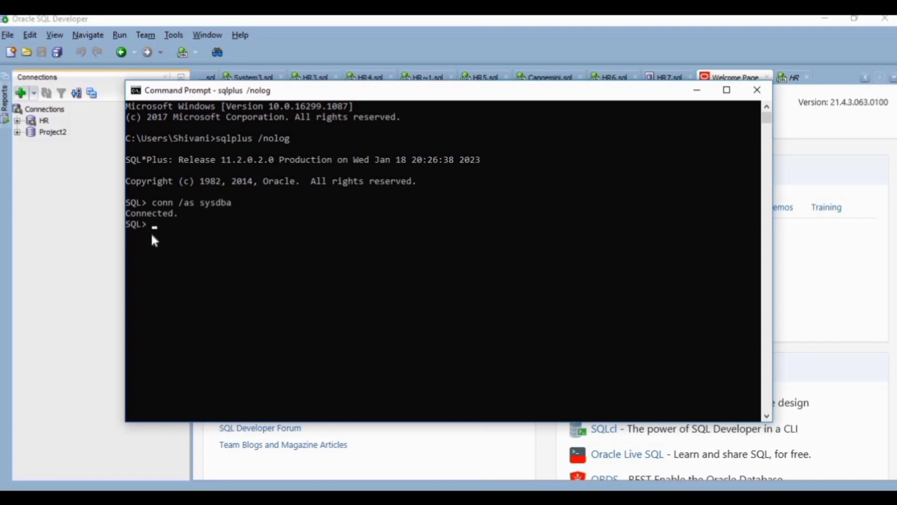
text(alt)
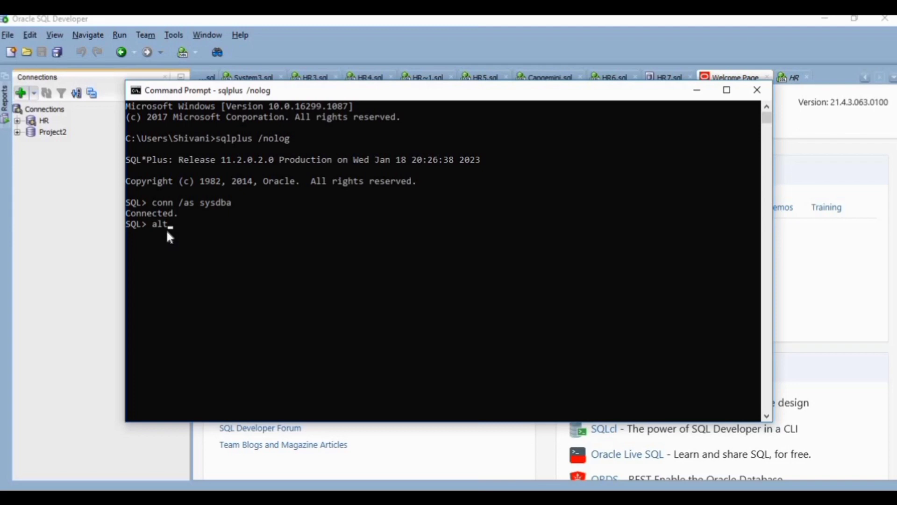
text(er user)
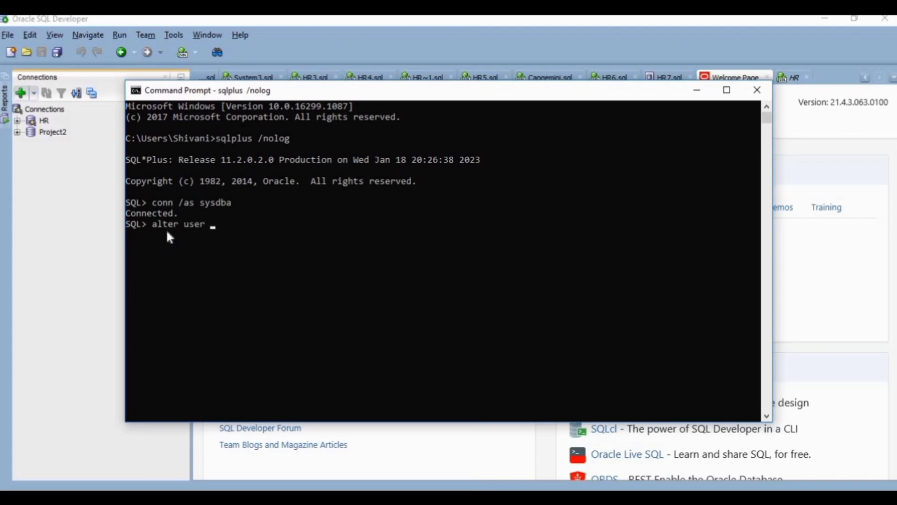
text(system)
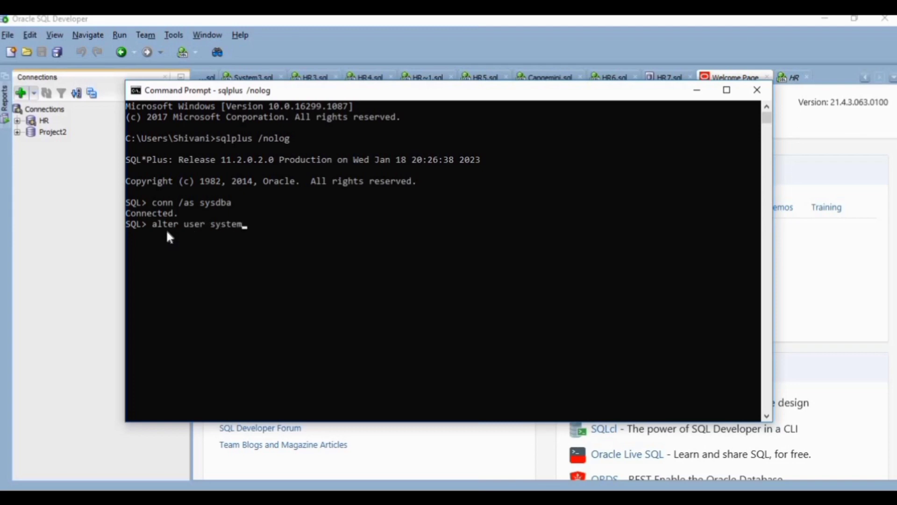
text(identi)
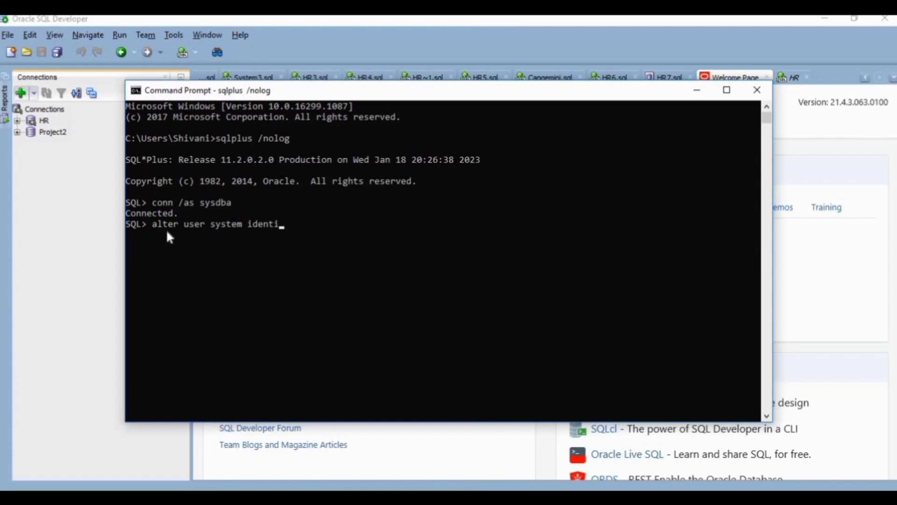
text(fie)
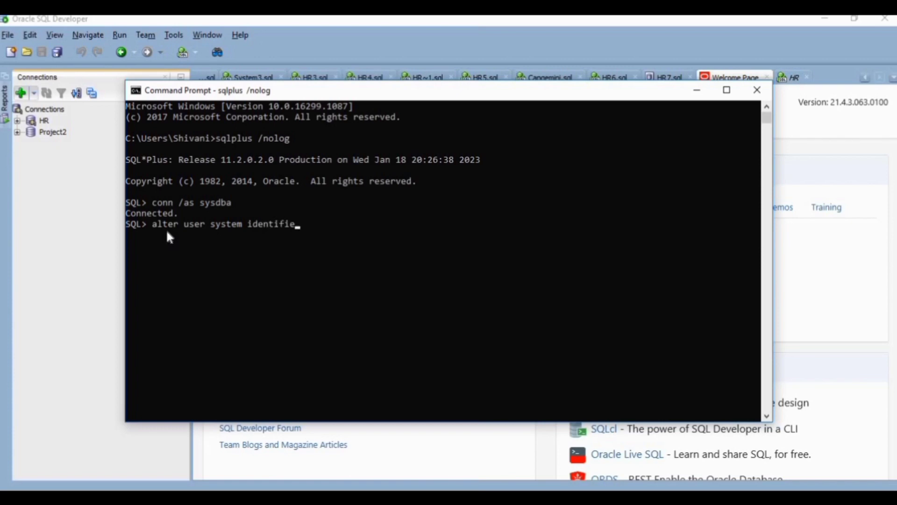
text(d by s)
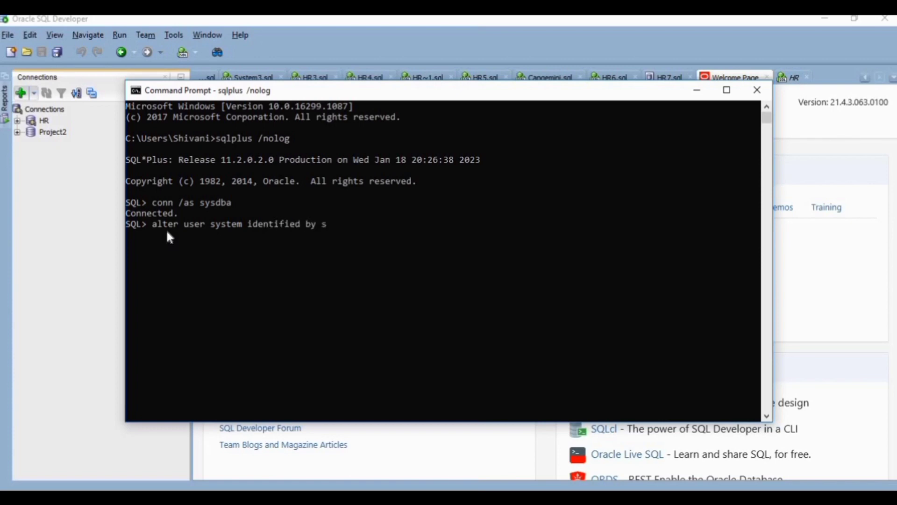
text(ystem account u)
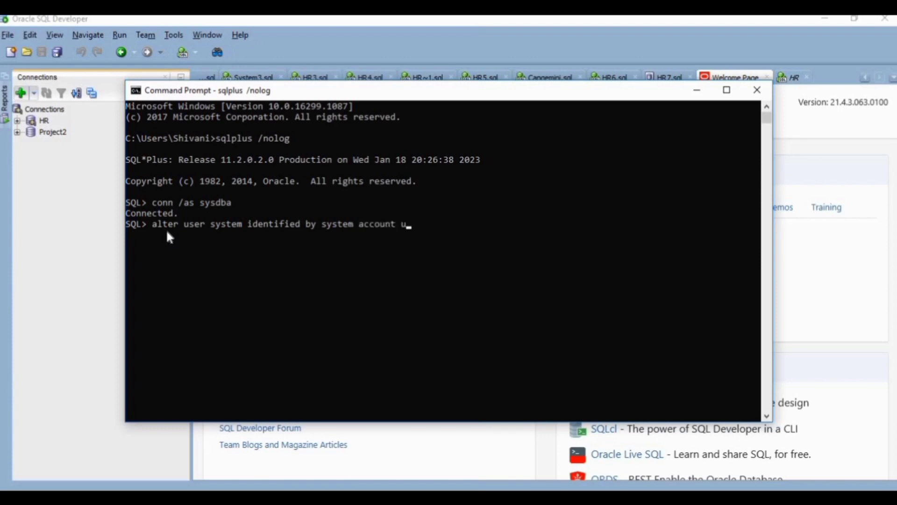
text(nlock;)
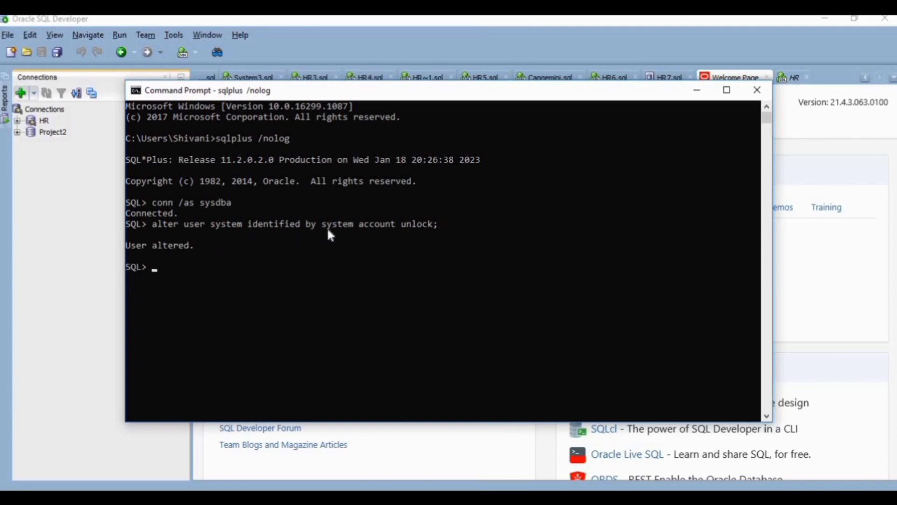
mouse_move(198, 259)
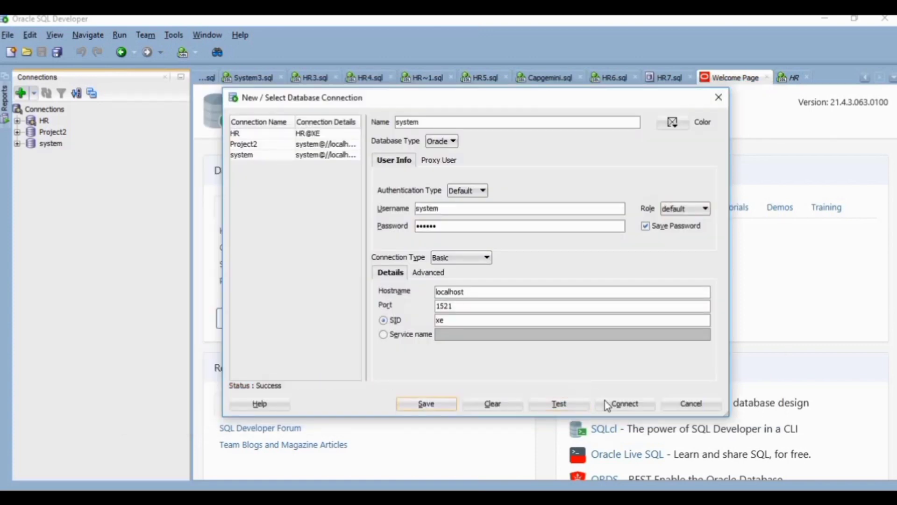
Connect to the now-working 'system' connection in SQL Developer.
click(624, 404)
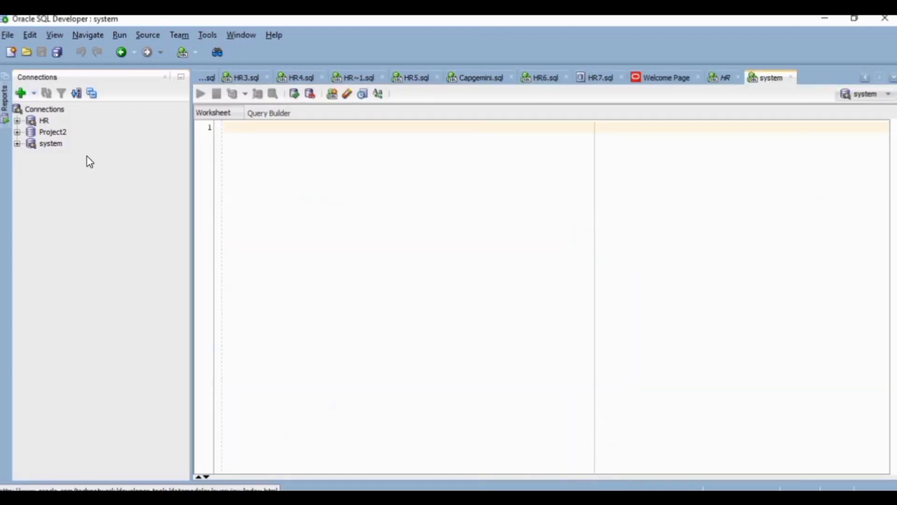
Expand the 'system' connection's schema tree, view its Tables list and collapse it again.
click(48, 144)
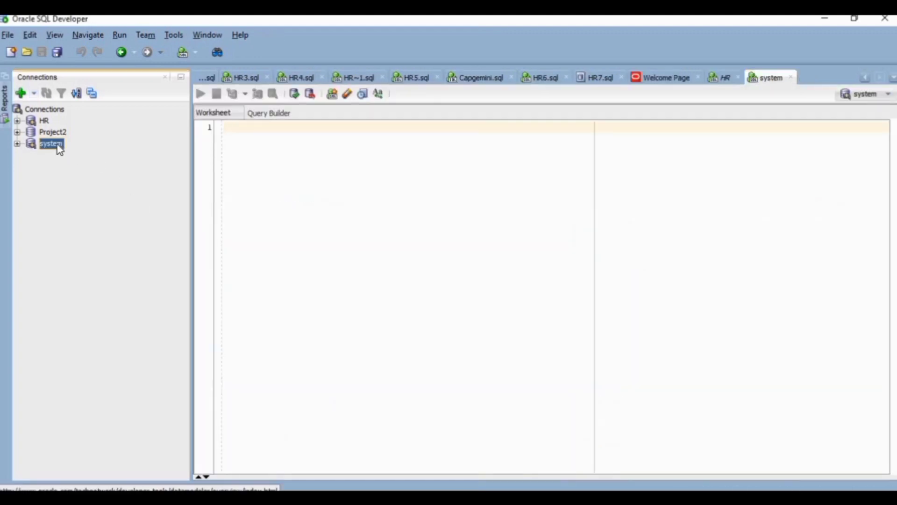
click(21, 143)
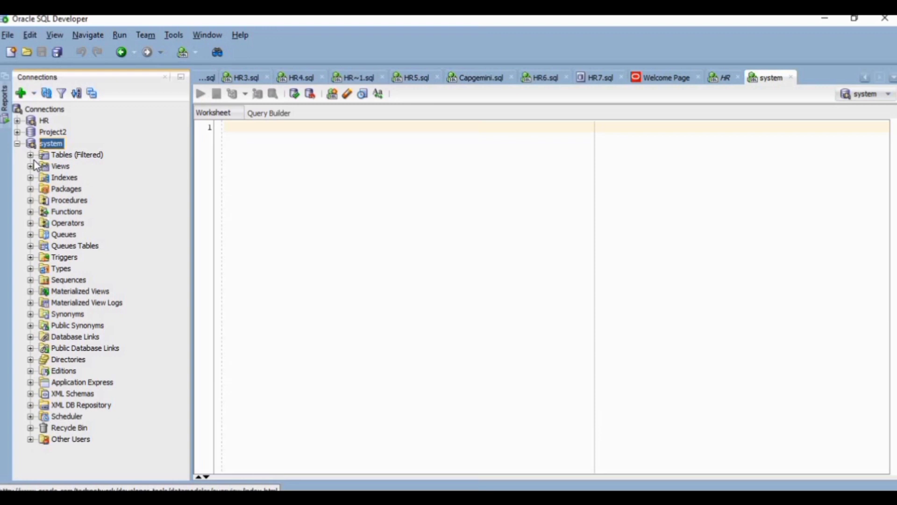
click(32, 155)
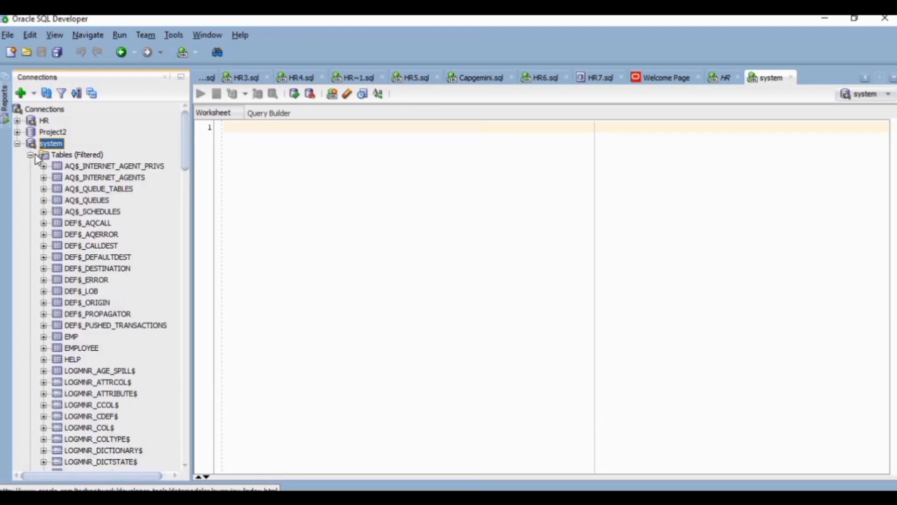
click(30, 155)
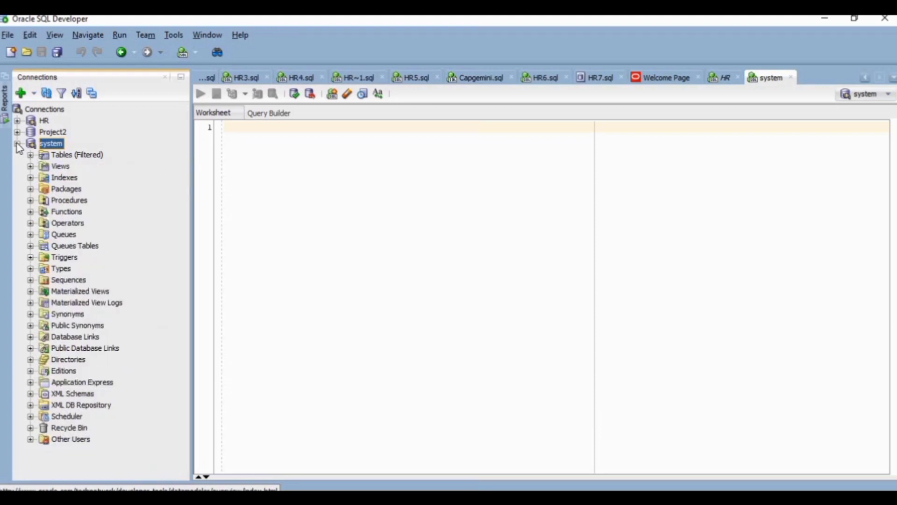